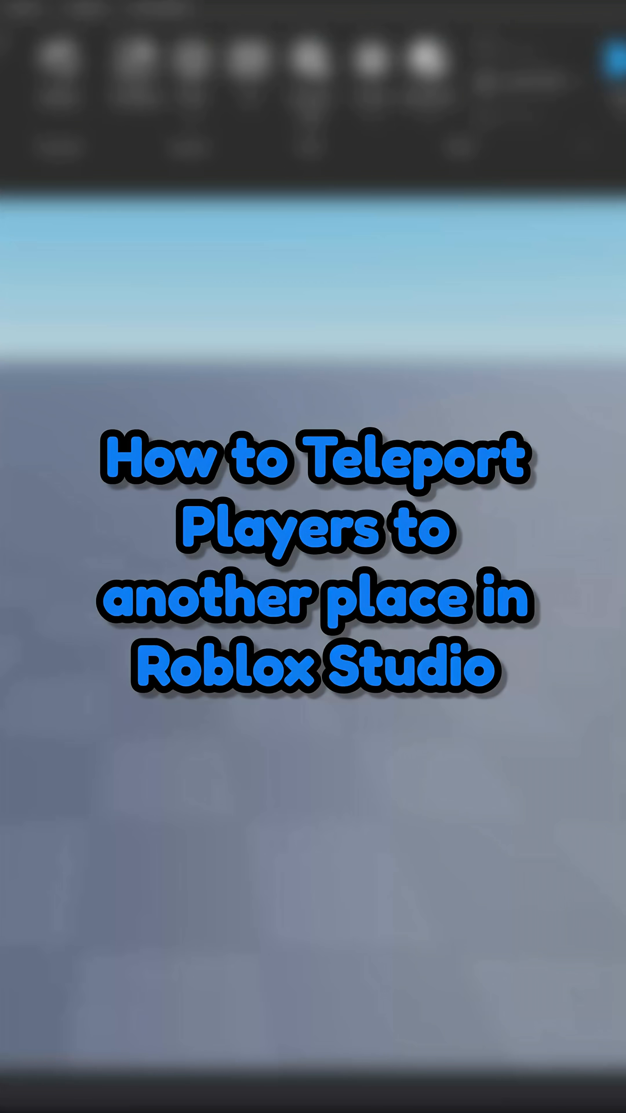
mouse_move(303, 99)
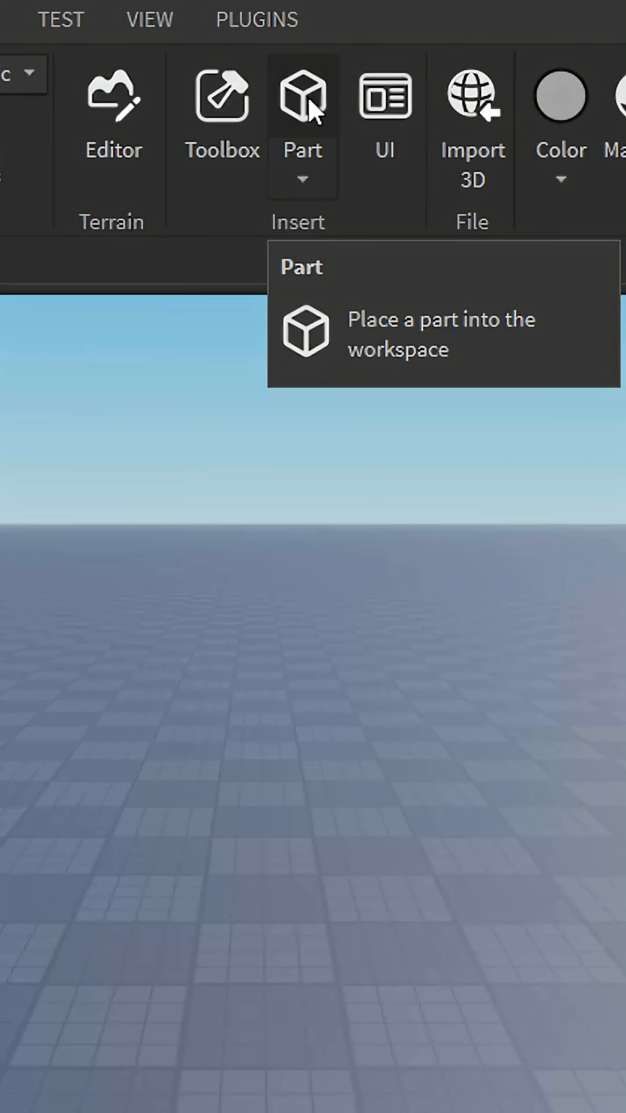
Insert a new Part and rename it 'TeleportPad' in the Explorer
left_click(303, 96)
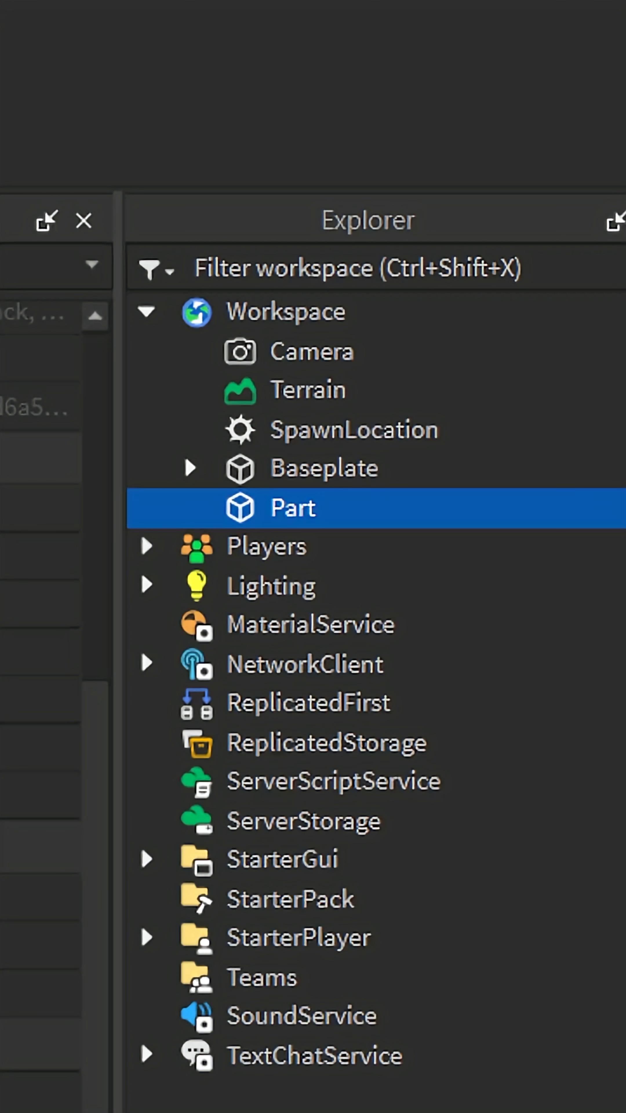
double_click(291, 508)
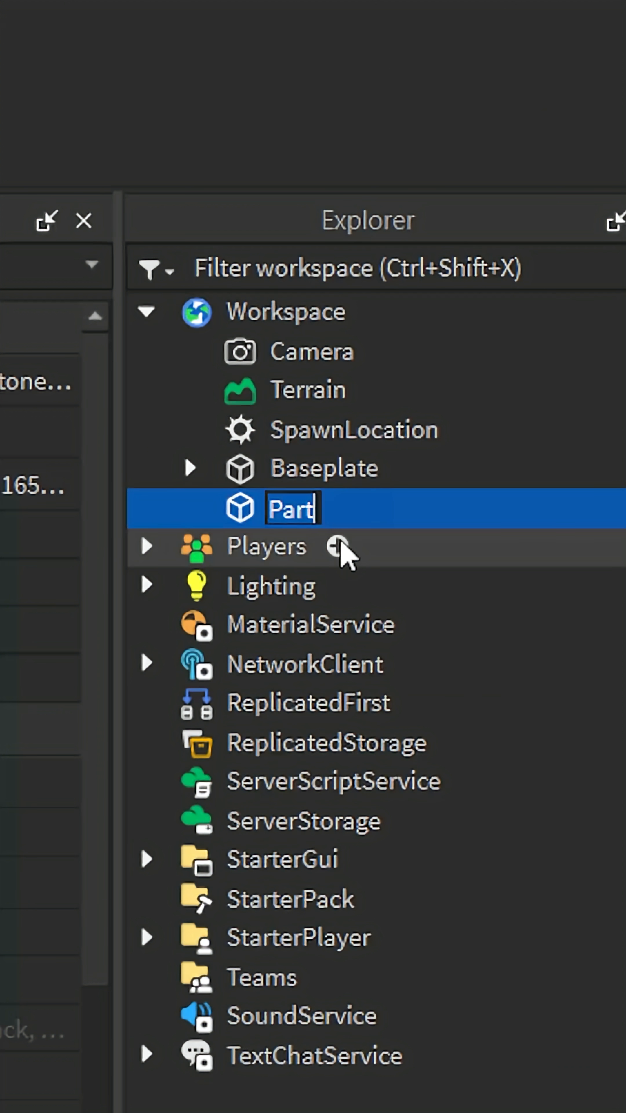
type("TeleportPad")
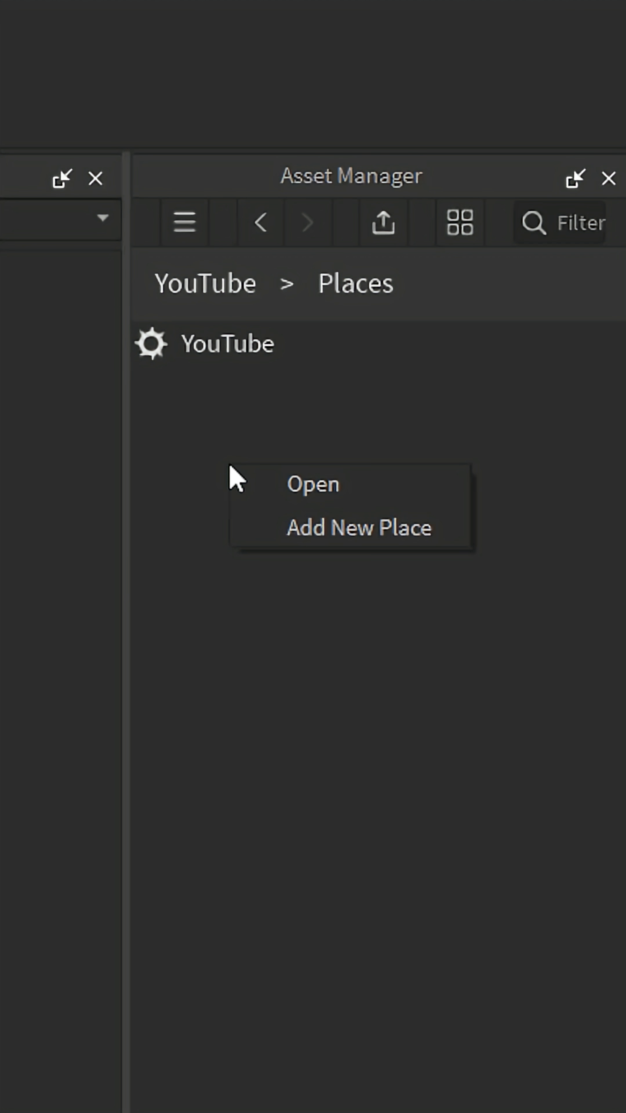
Add a new place in Asset Manager and start renaming it to 'Secondary'
left_click(358, 527)
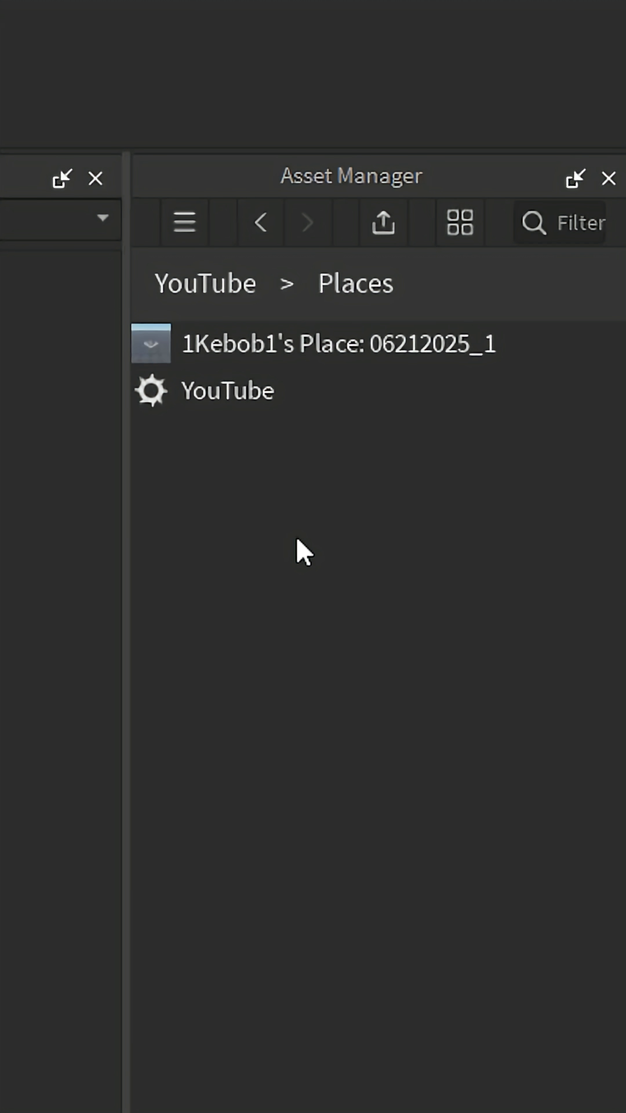
right_click(338, 343)
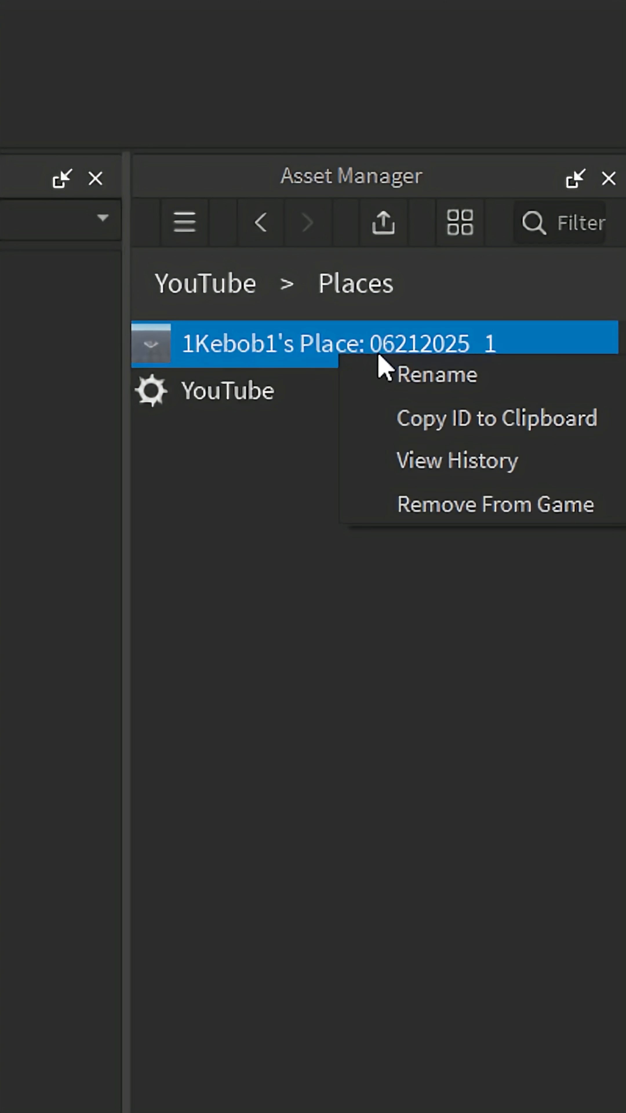
left_click(437, 374)
type("Secondary")
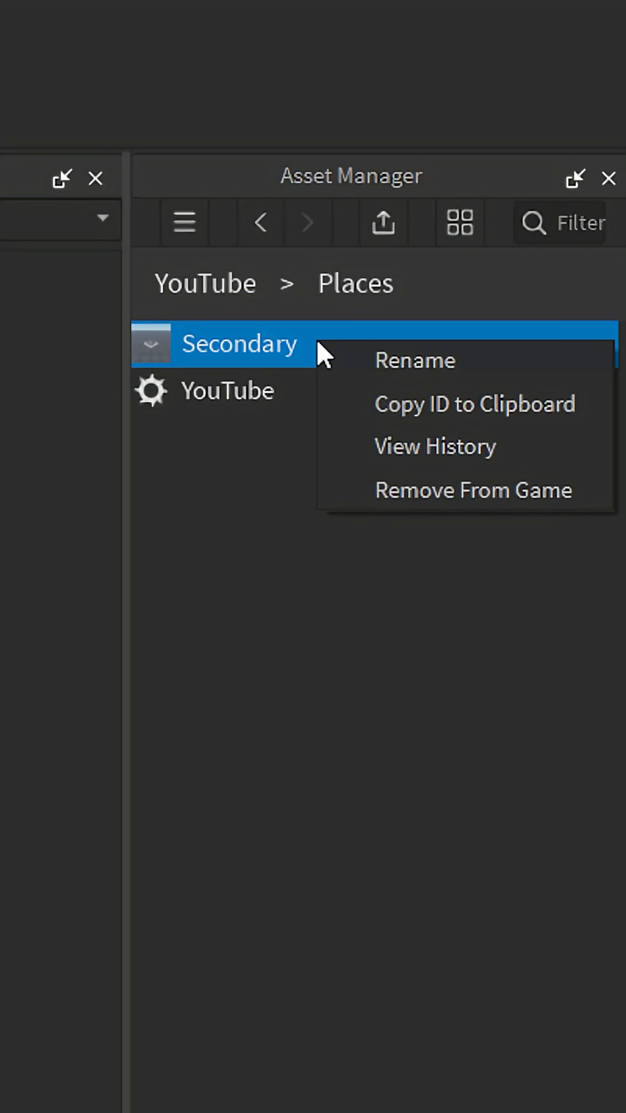
mouse_move(426, 405)
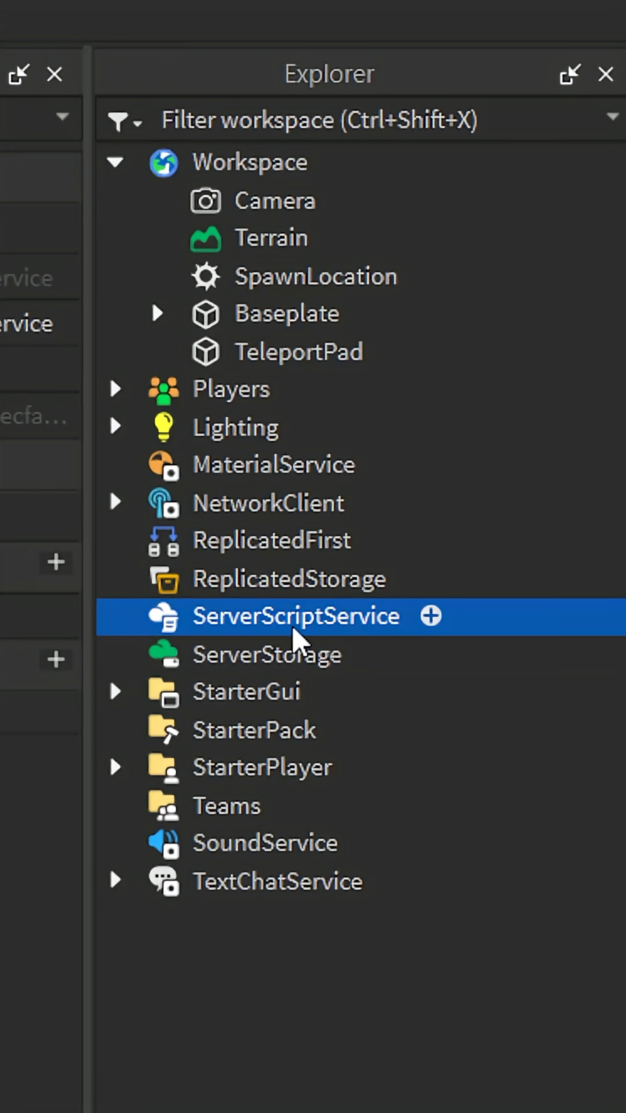
Add a Script under ServerScriptService and name it 'Teleport'
left_click(427, 616)
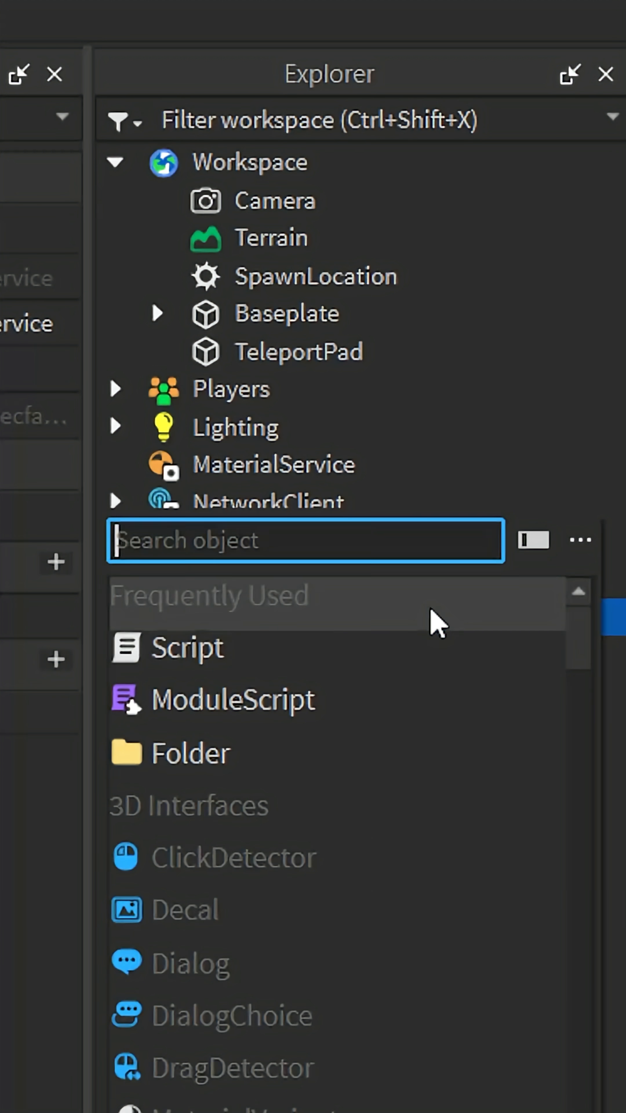
left_click(186, 648)
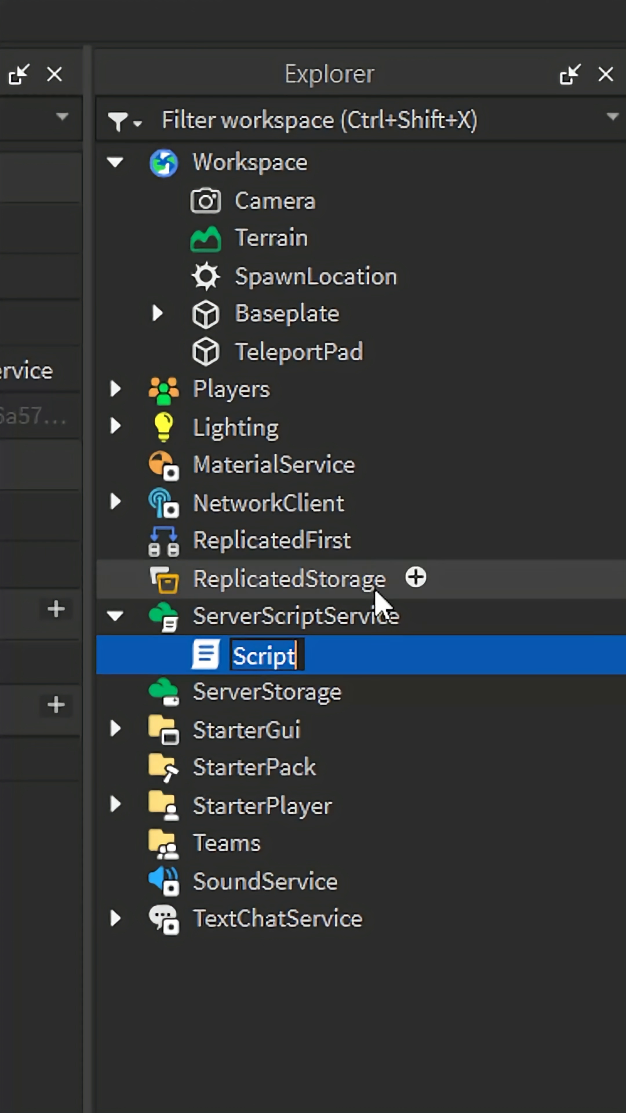
type("TeleportService = game:GetService(\"Tele")
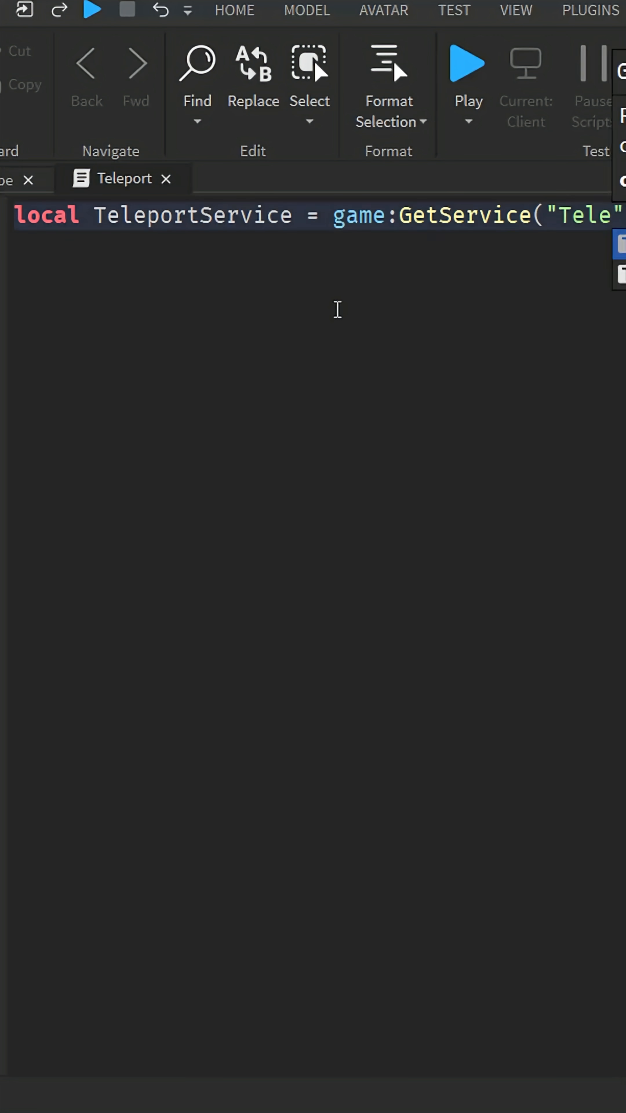
Write the TeleportService touch-teleport code for TeleportPad and start a playtest
type("teleportPad = workspace.TeleportPad")
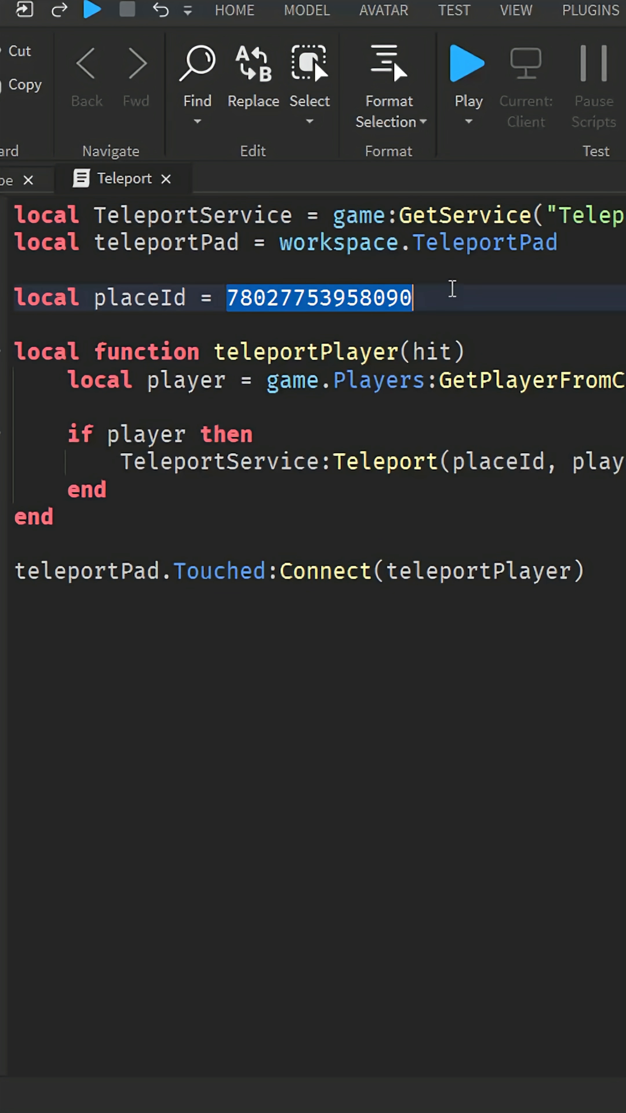
left_click(465, 79)
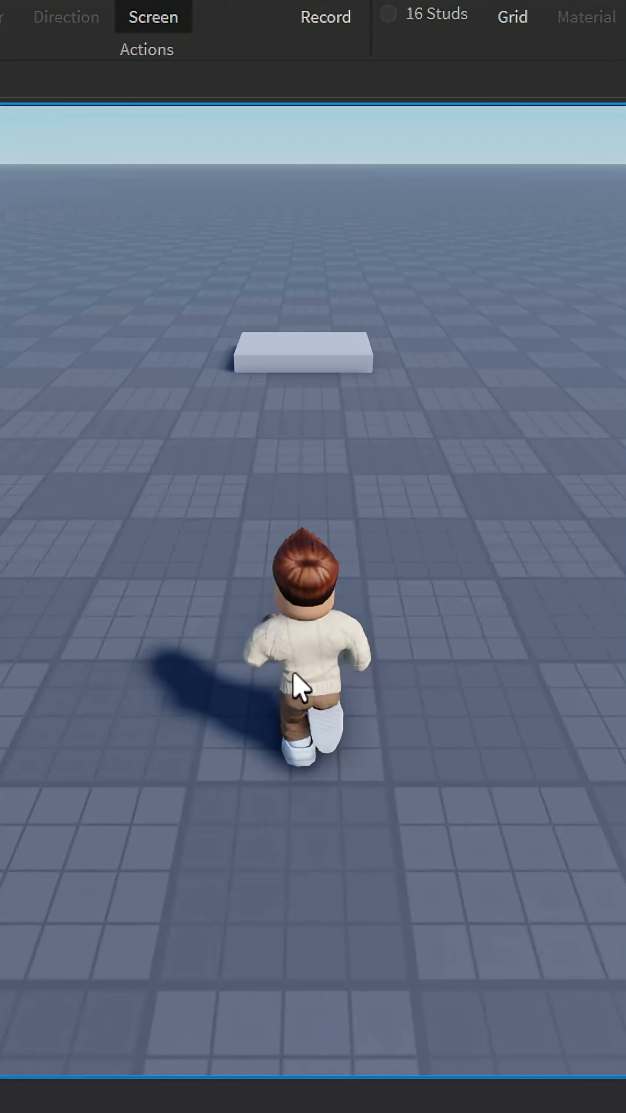